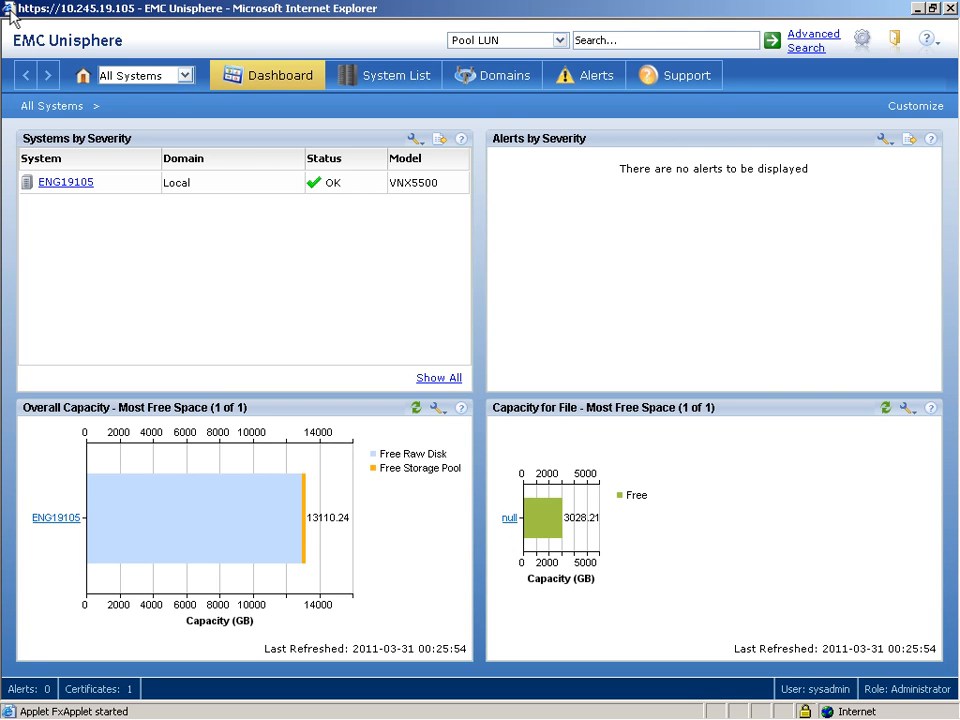
Select system ENG19105 and show its CIFS Servers list under Storage > Shared Folders > CIFS
left_click(184, 75)
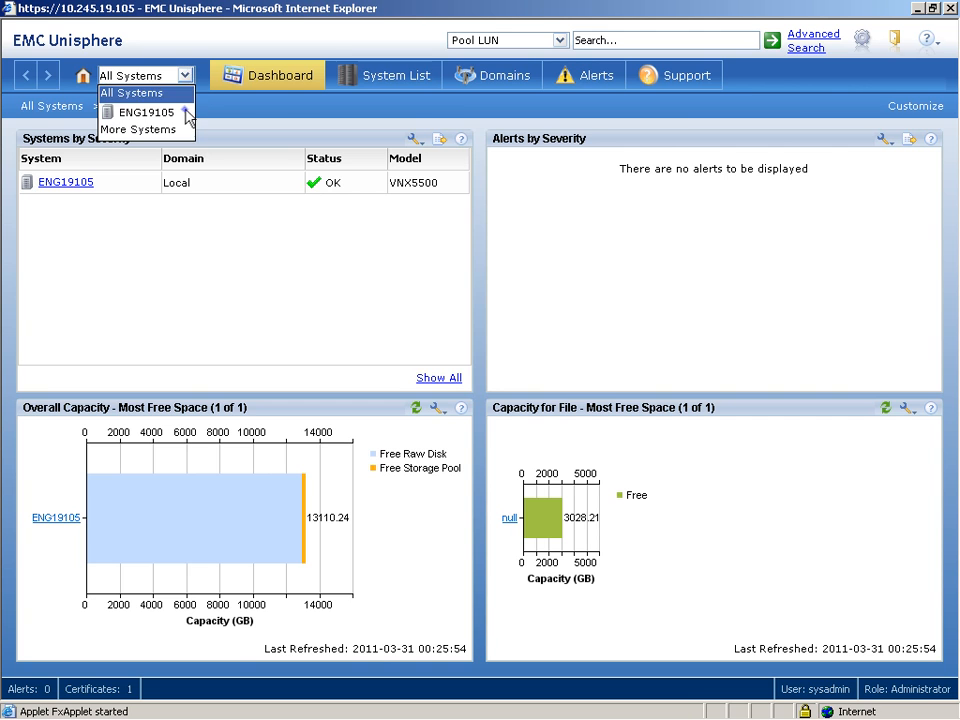
left_click(136, 112)
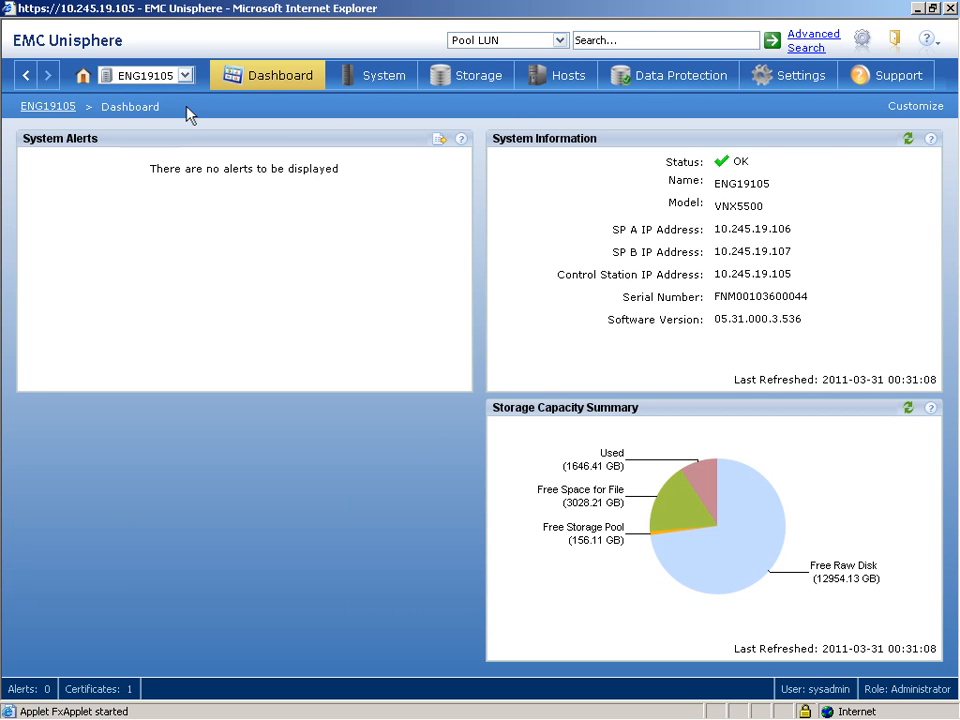
left_click(466, 75)
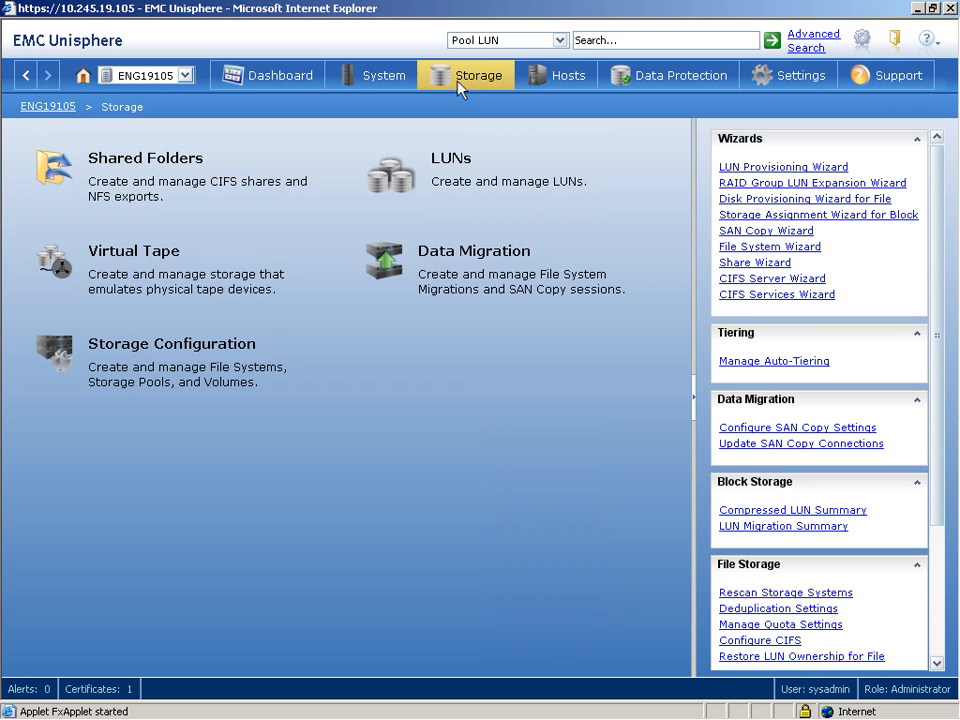
left_click(145, 157)
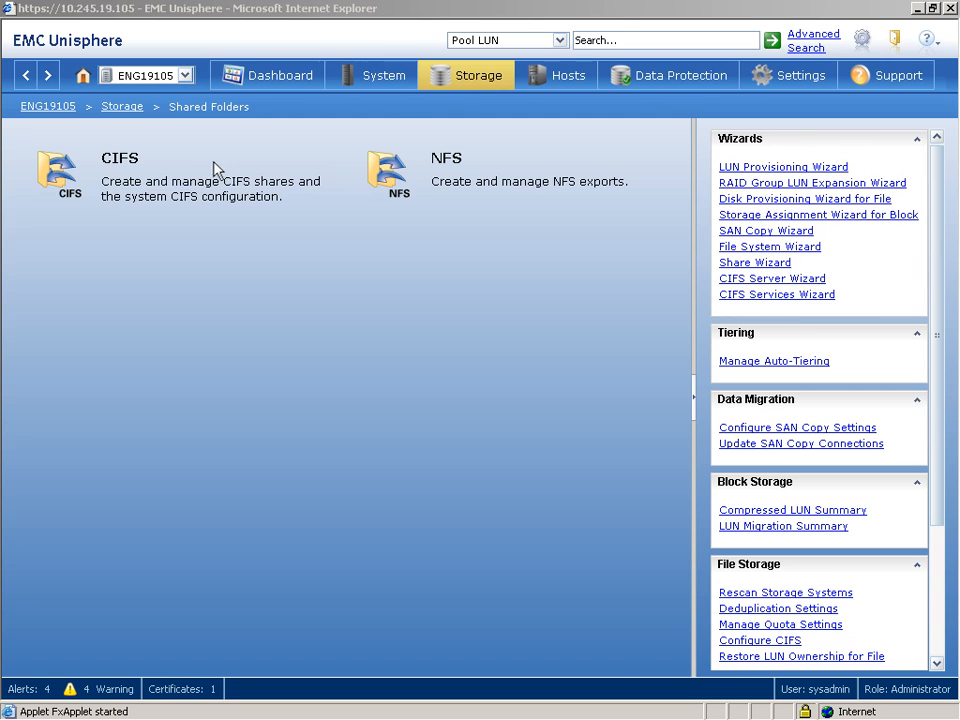
left_click(57, 174)
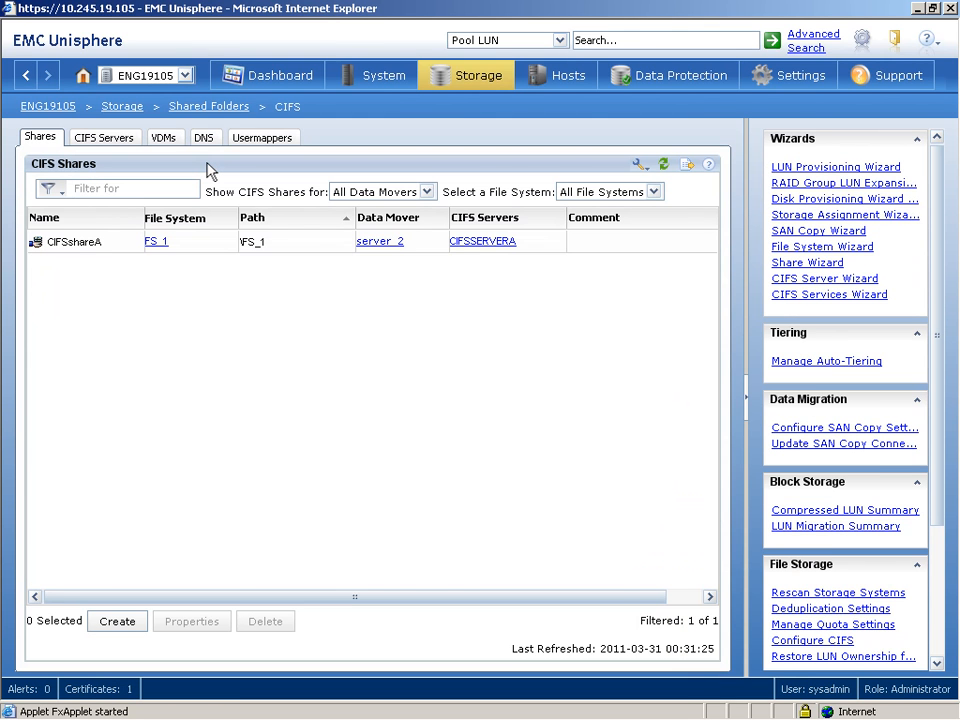
mouse_move(118, 148)
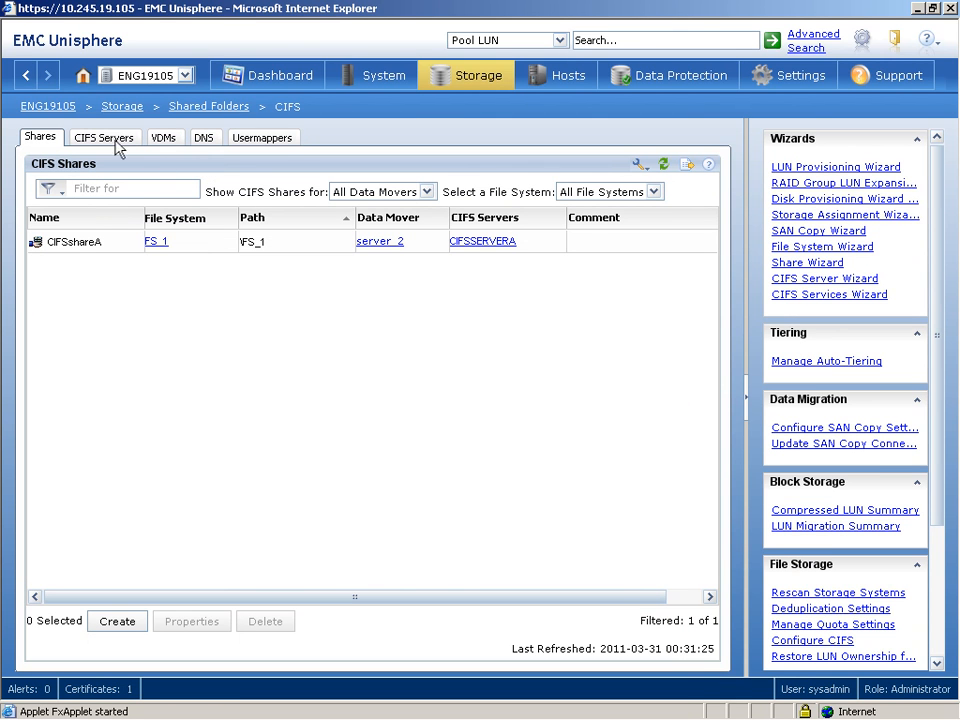
left_click(104, 137)
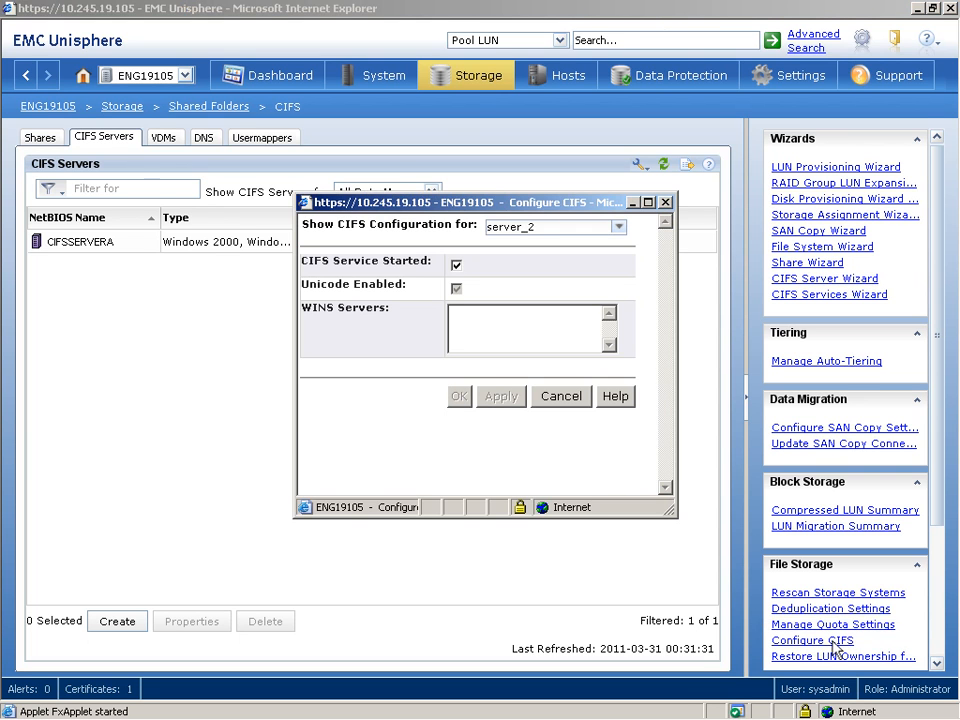
left_click(367, 261)
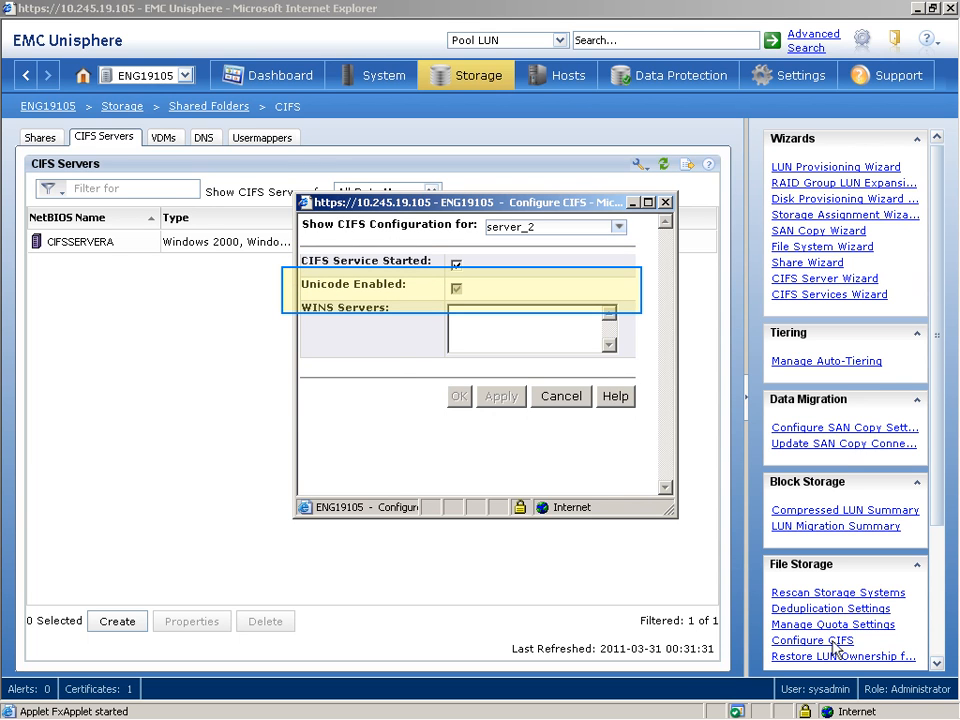
mouse_move(352, 284)
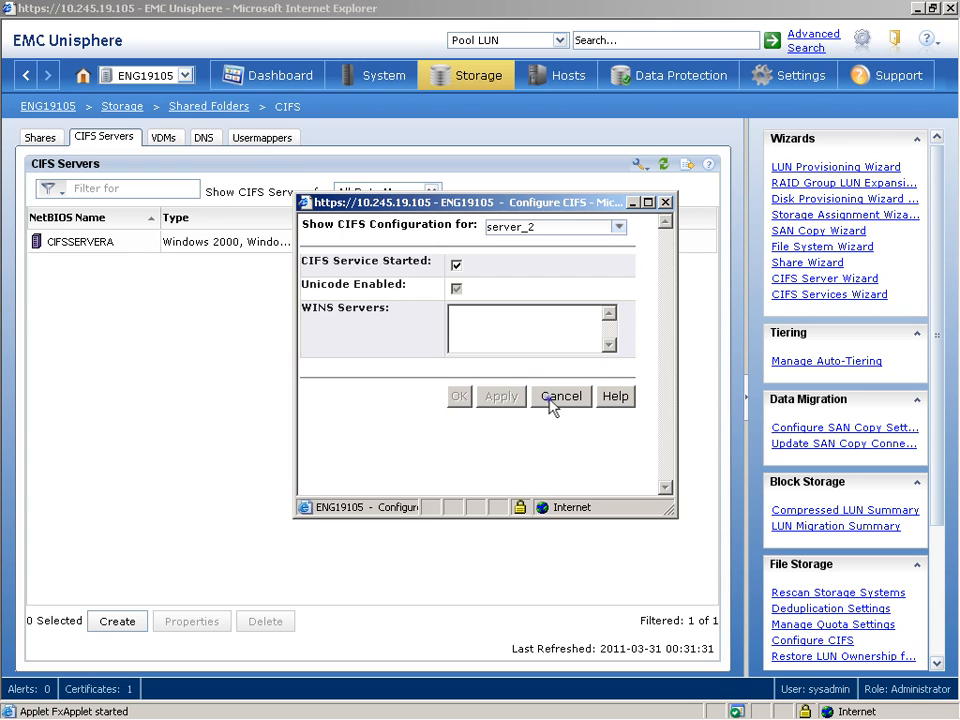
left_click(561, 396)
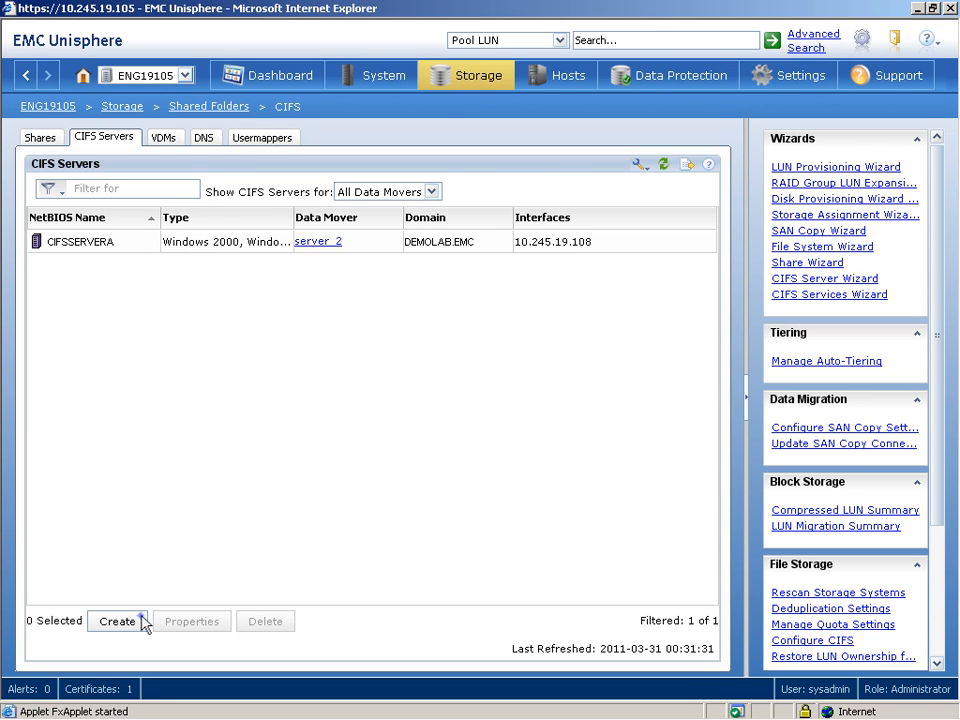
Start a new CIFS server form with computer name CIFSserverB and domain demolab.emc
left_click(117, 621)
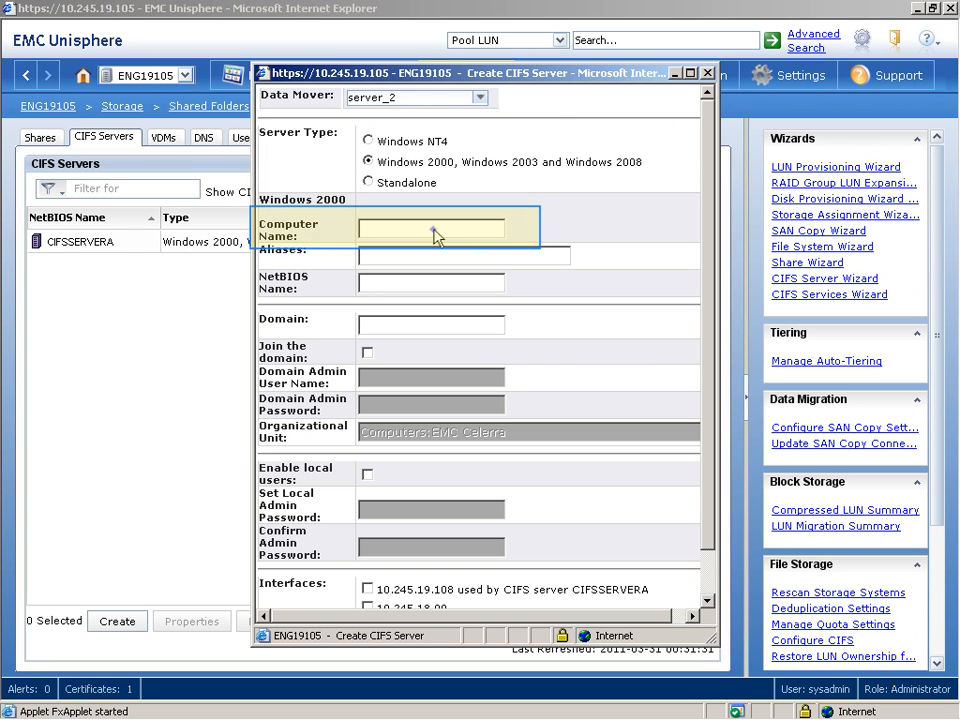
type("CIFSs")
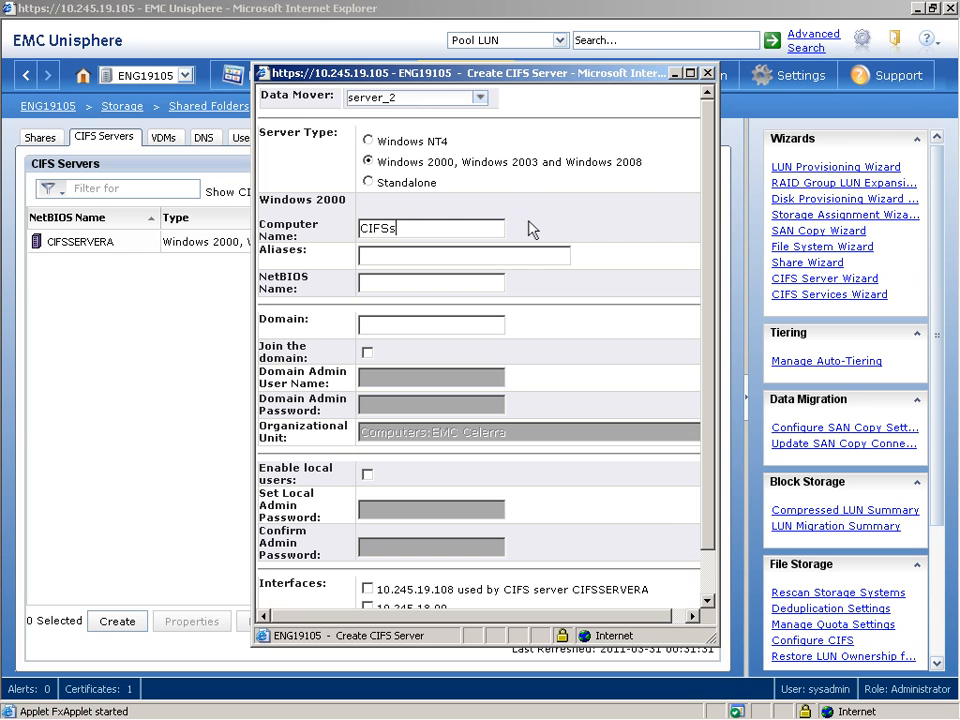
type("erverB")
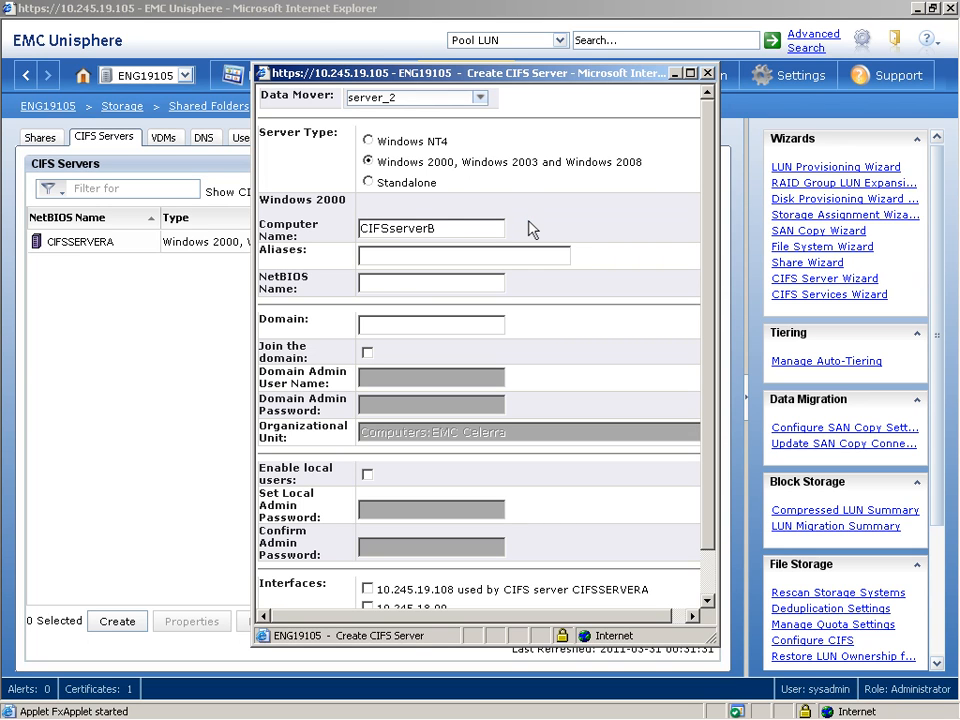
left_click(463, 255)
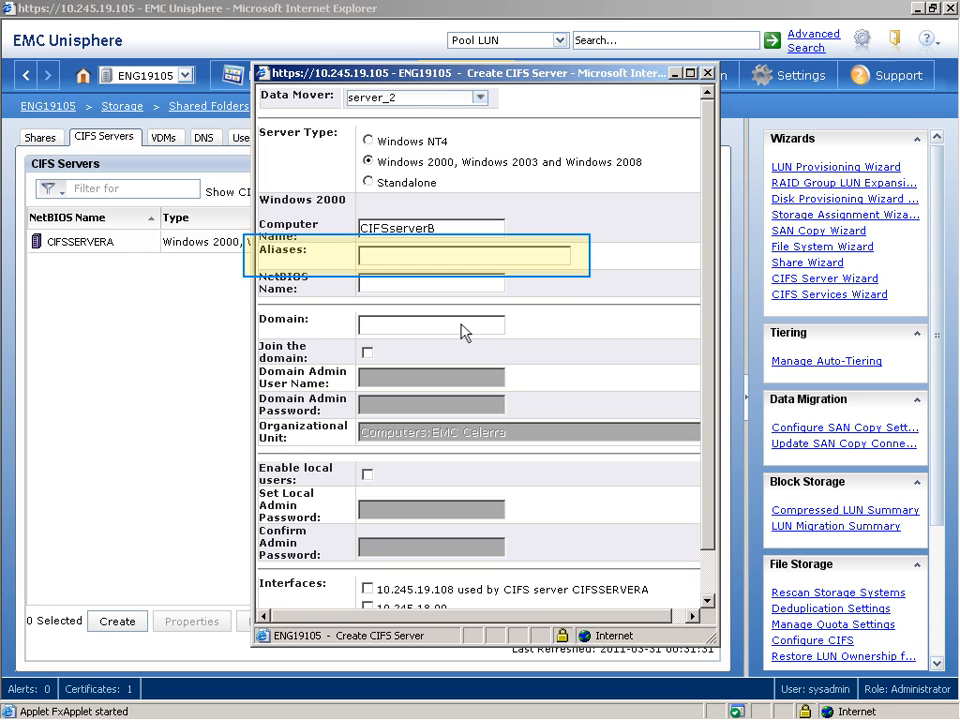
left_click(430, 283)
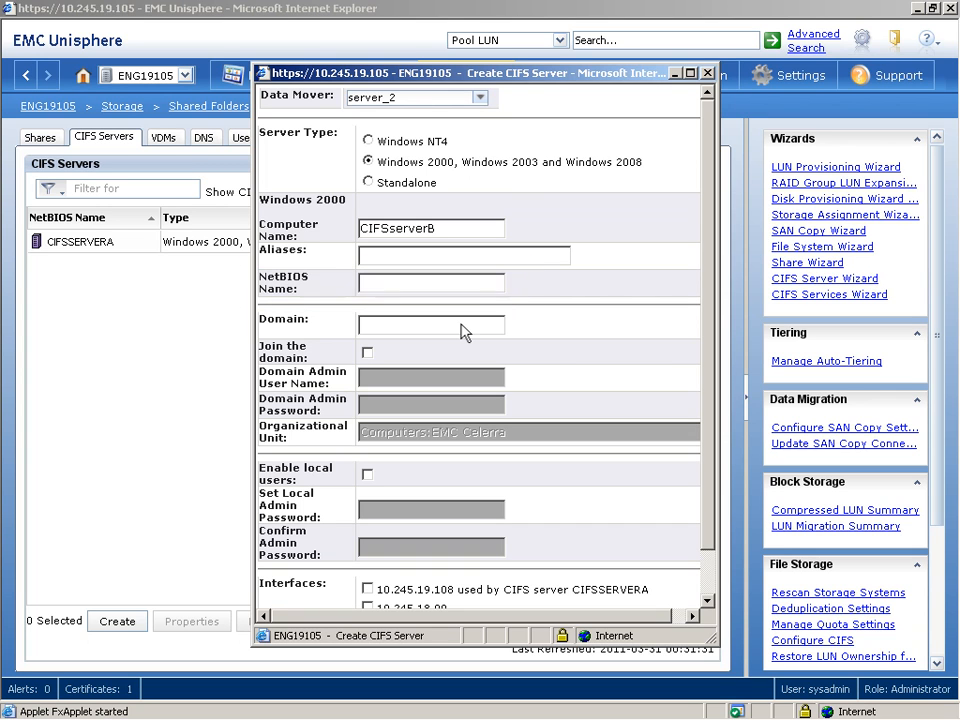
left_click(430, 324)
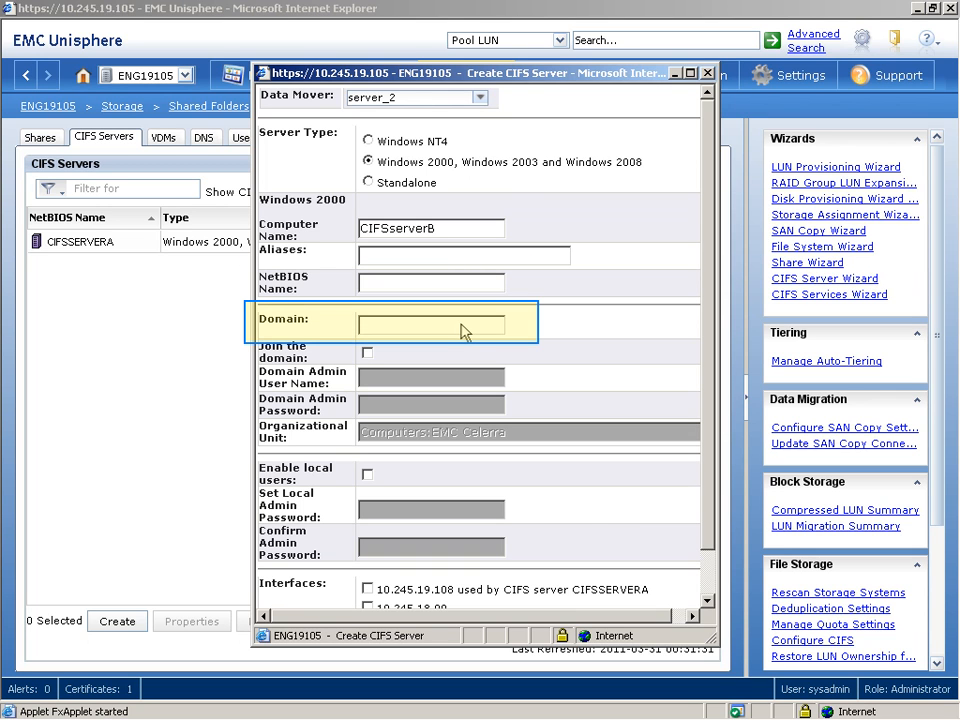
type("demo1")
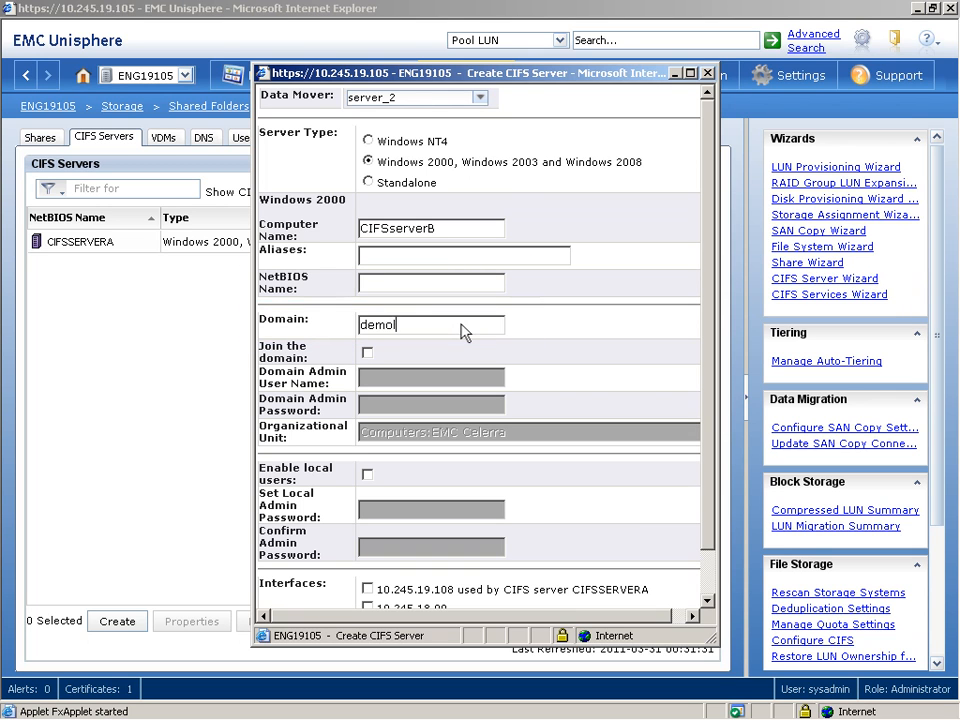
type("lab.emc")
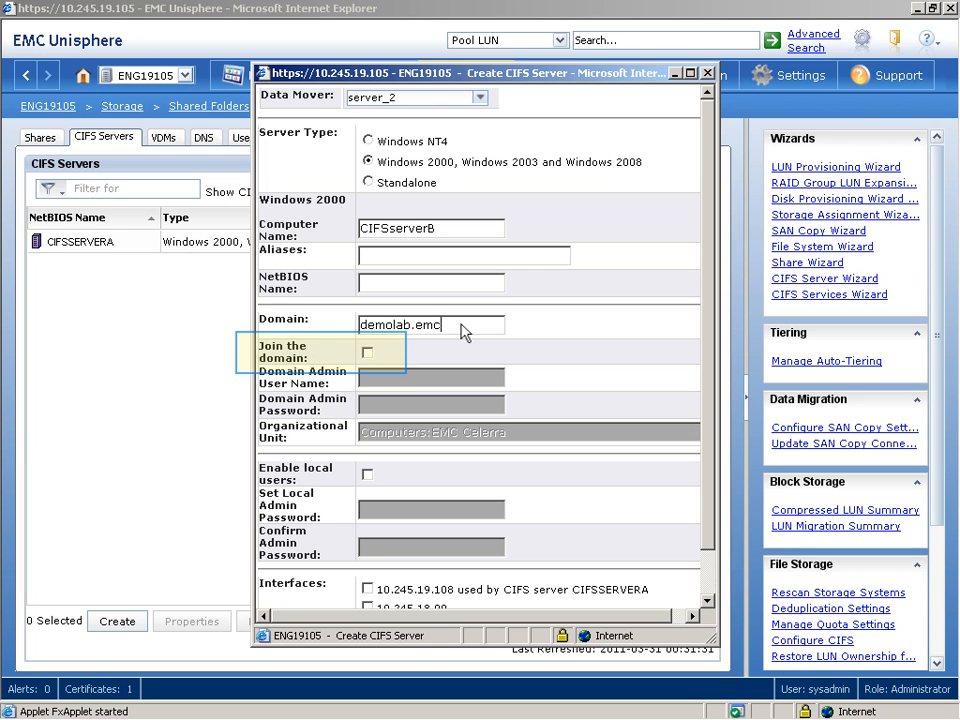
Enable domain join with administrator credentials and confirm creating CIFSSERVERB
left_click(367, 352)
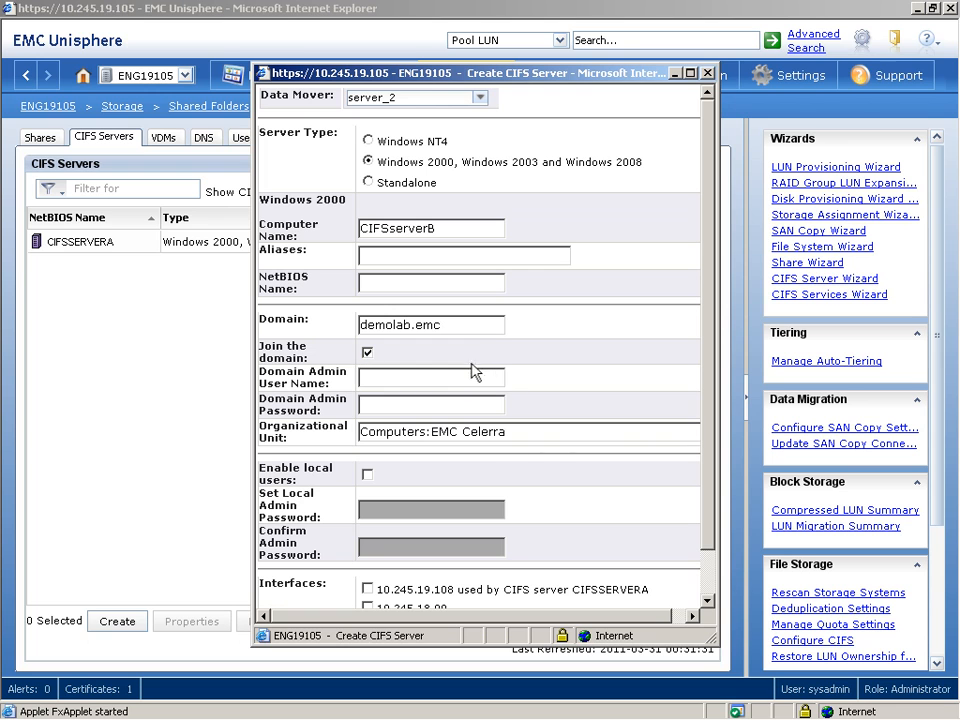
mouse_move(490, 385)
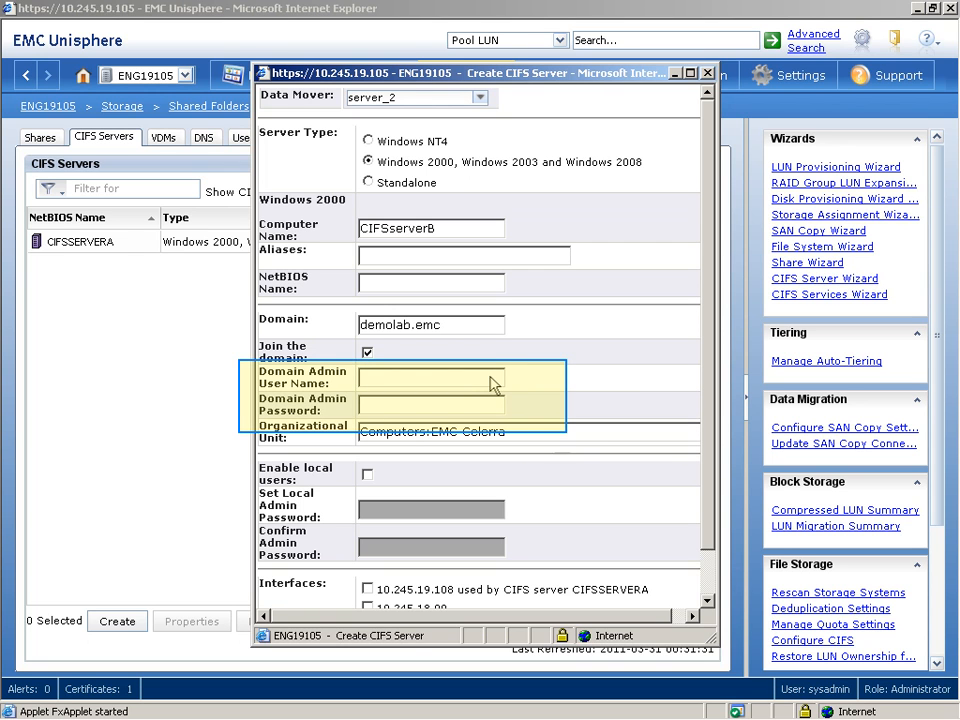
type("administrator")
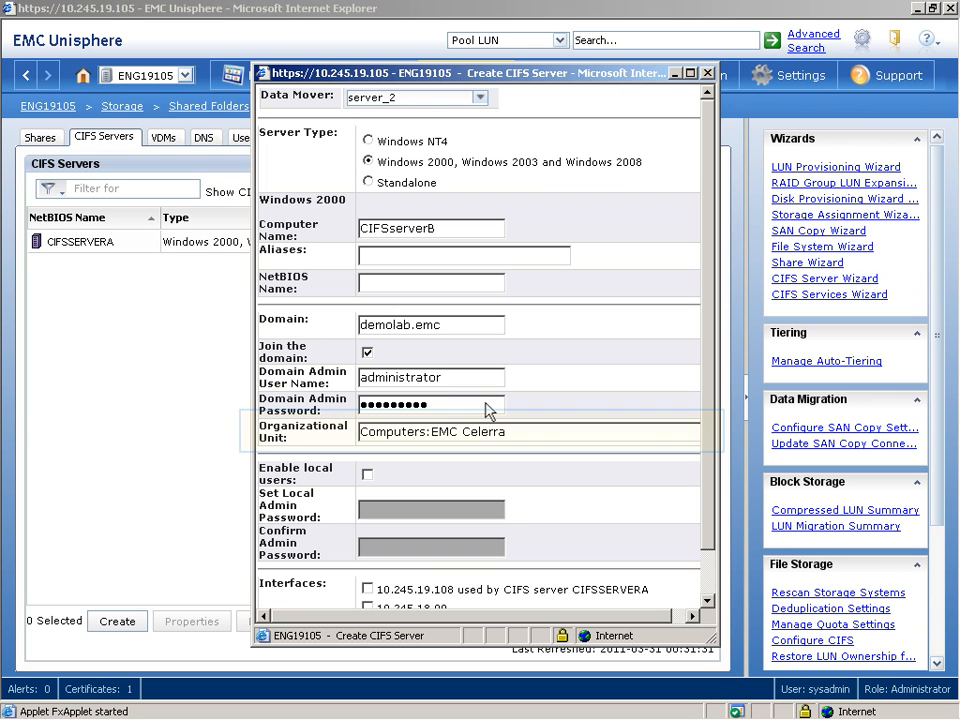
left_click(530, 432)
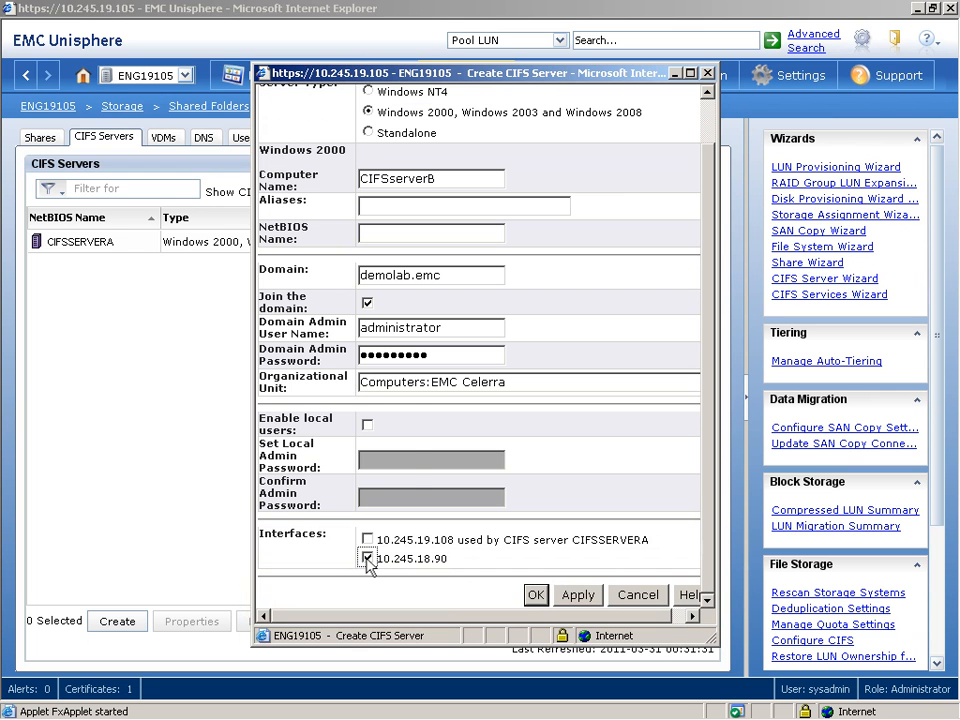
mouse_move(367, 558)
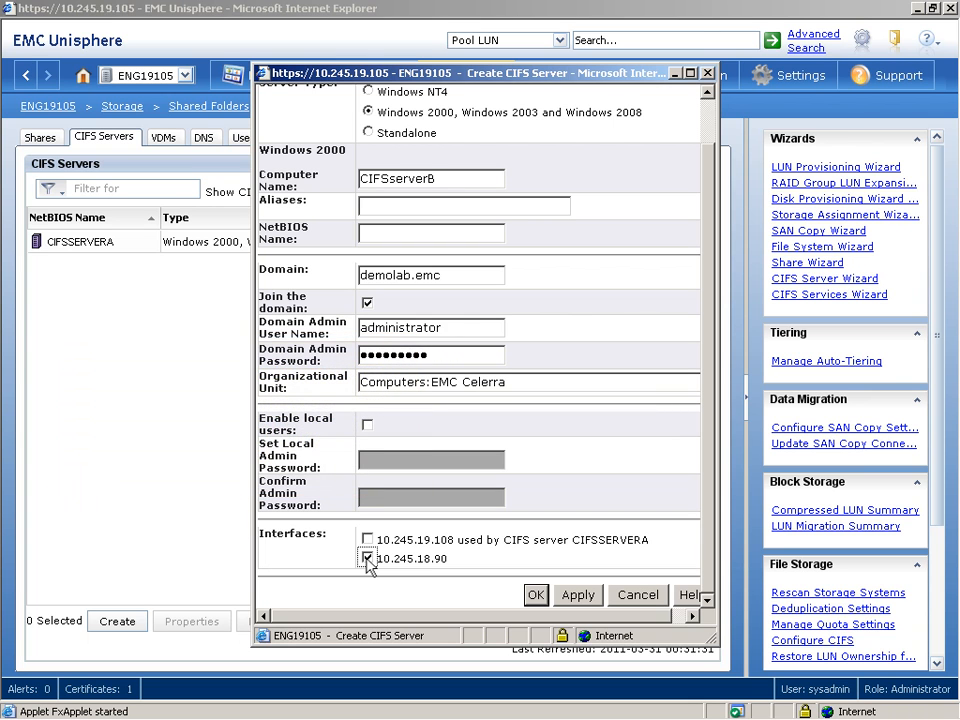
left_click(536, 595)
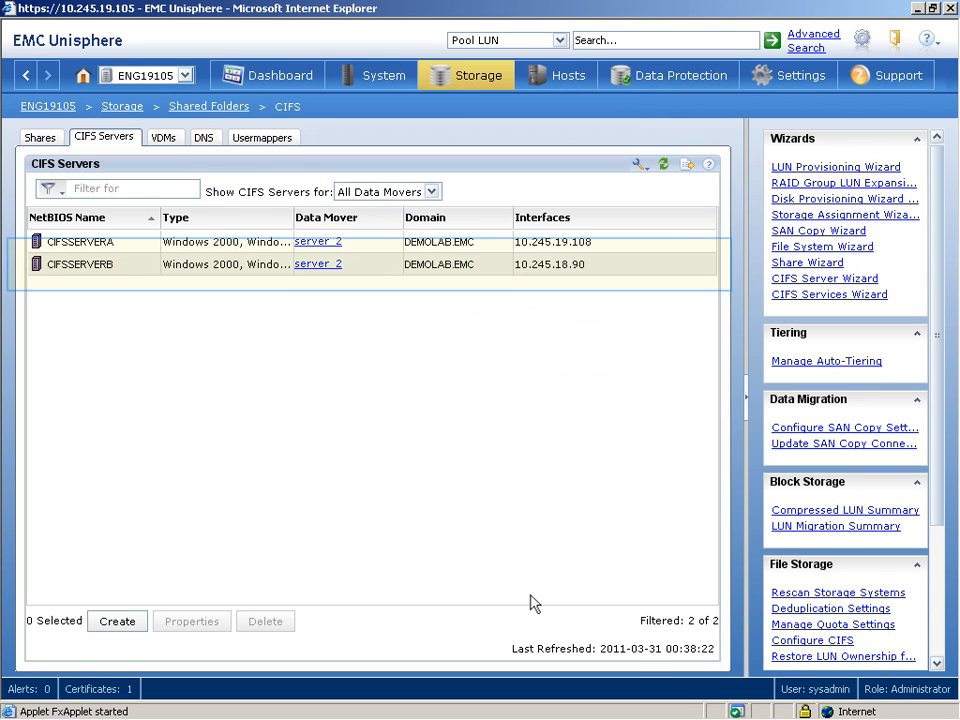
Confirm in CIFSSERVERB's properties that DEMOLAB.EMC is joined, then show the Shares list
left_click(80, 264)
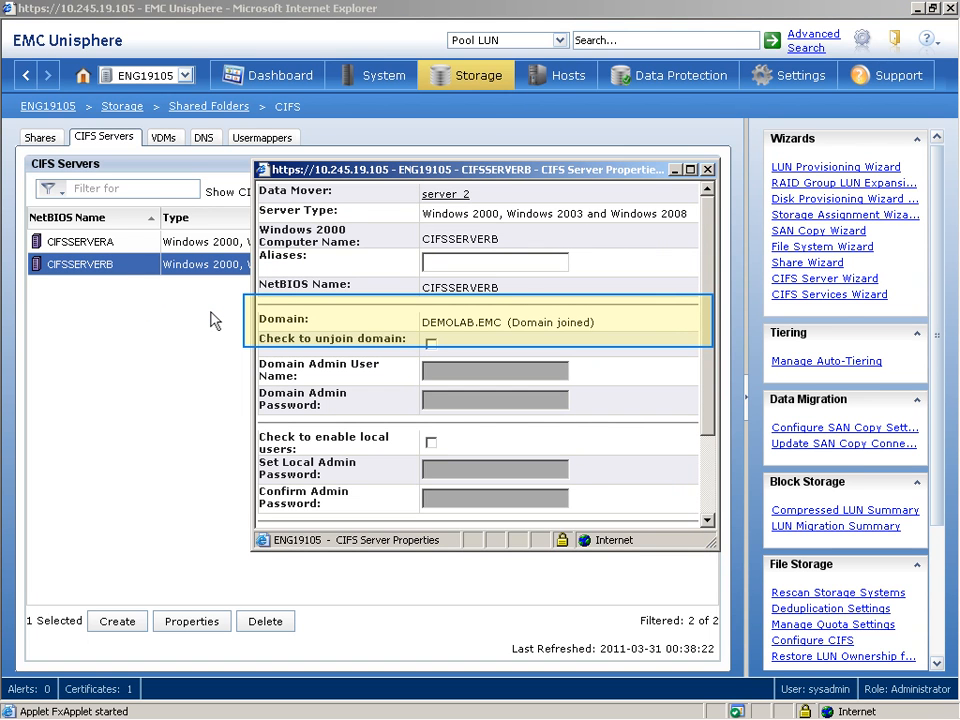
mouse_move(620, 273)
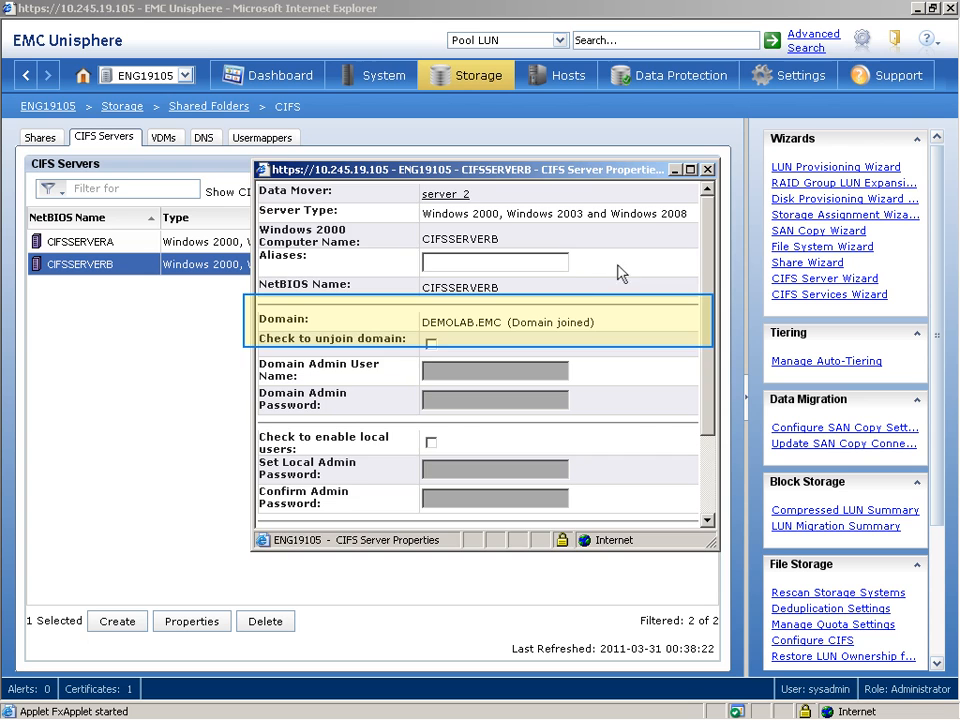
left_click(709, 169)
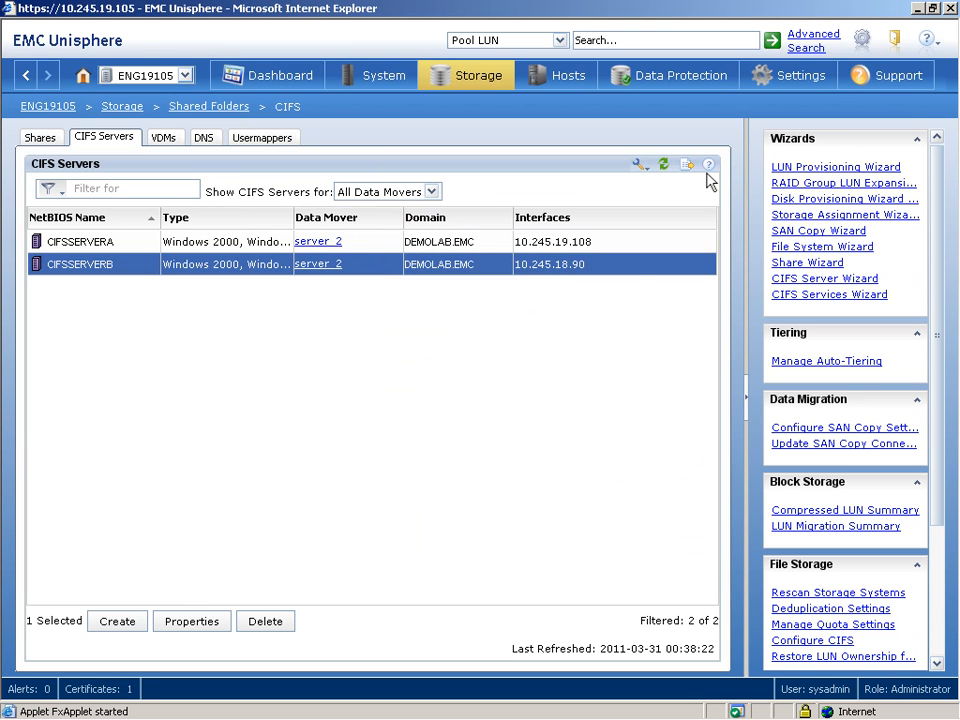
mouse_move(137, 165)
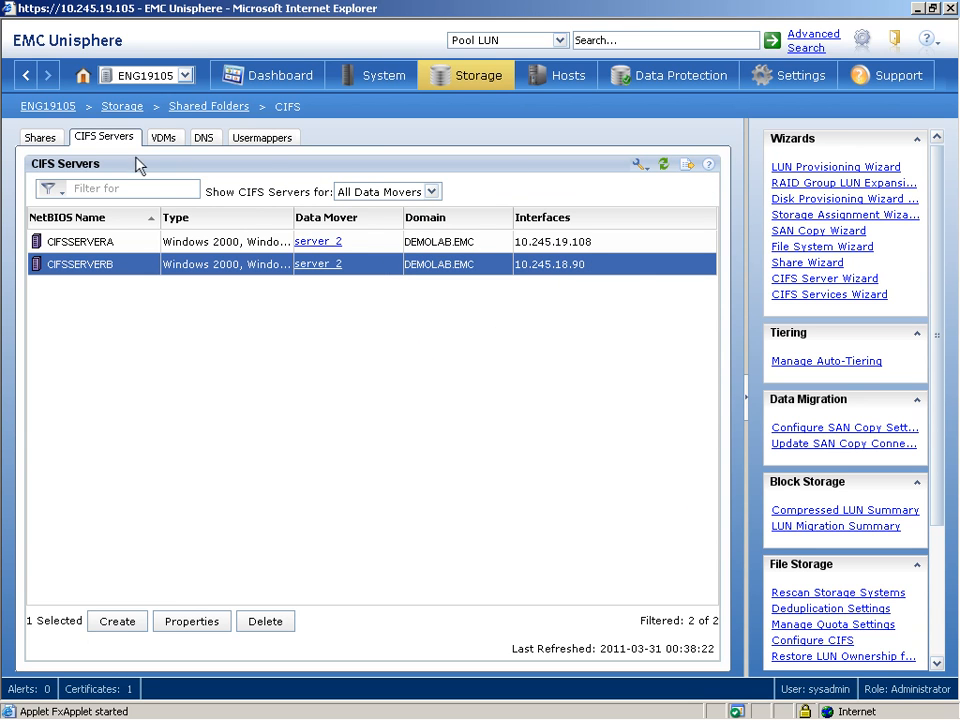
left_click(40, 137)
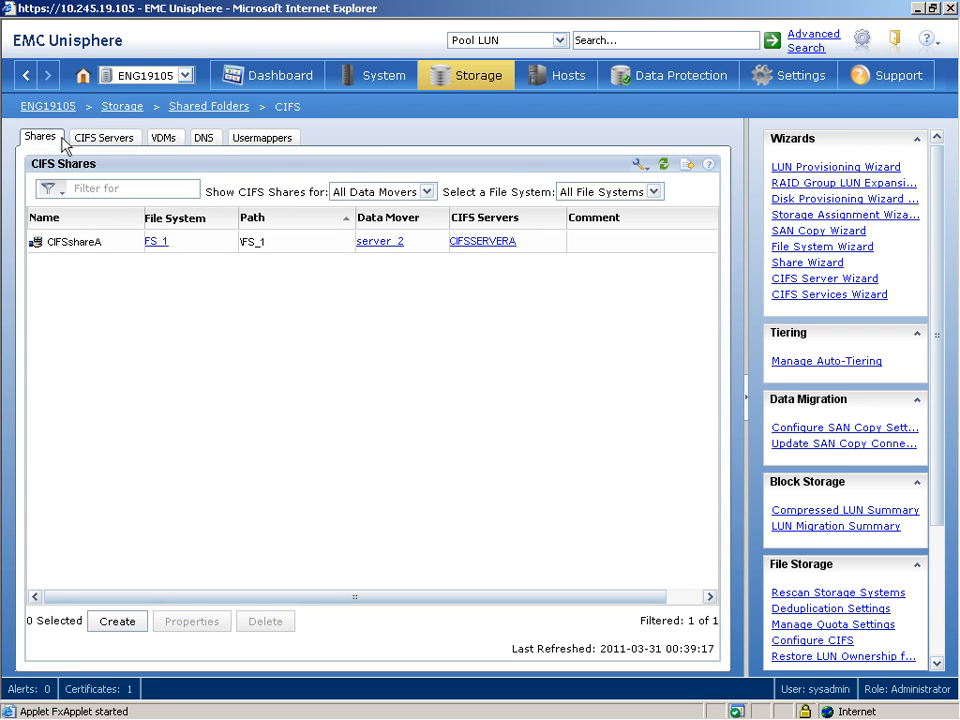
Create share CIFSshareB on FS_1, served only by CIFSSERVERB
left_click(117, 621)
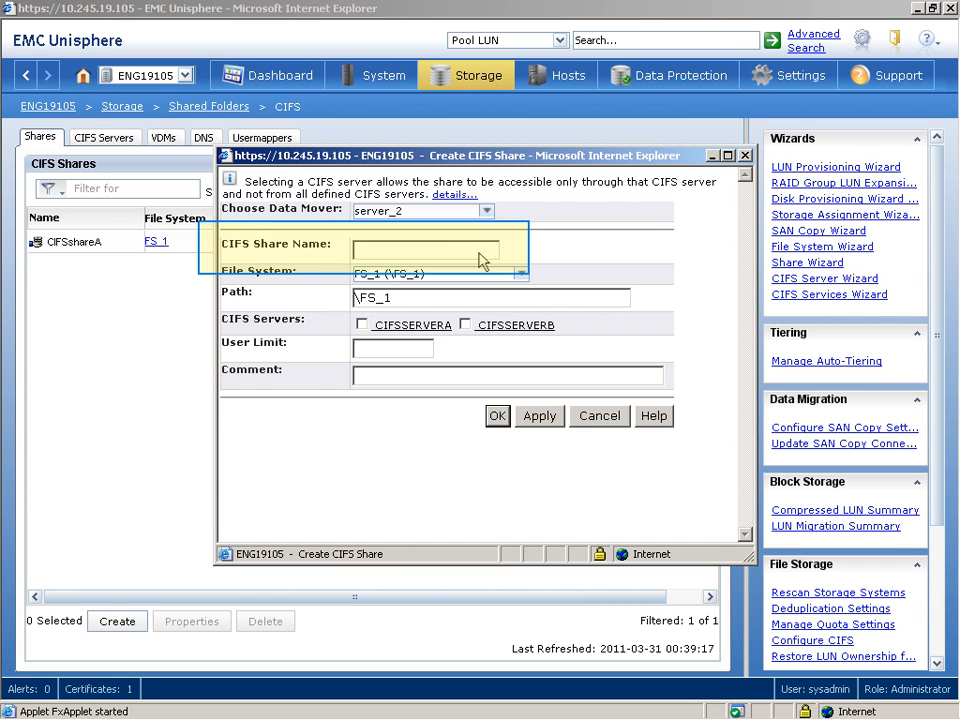
type("CIFSshare")
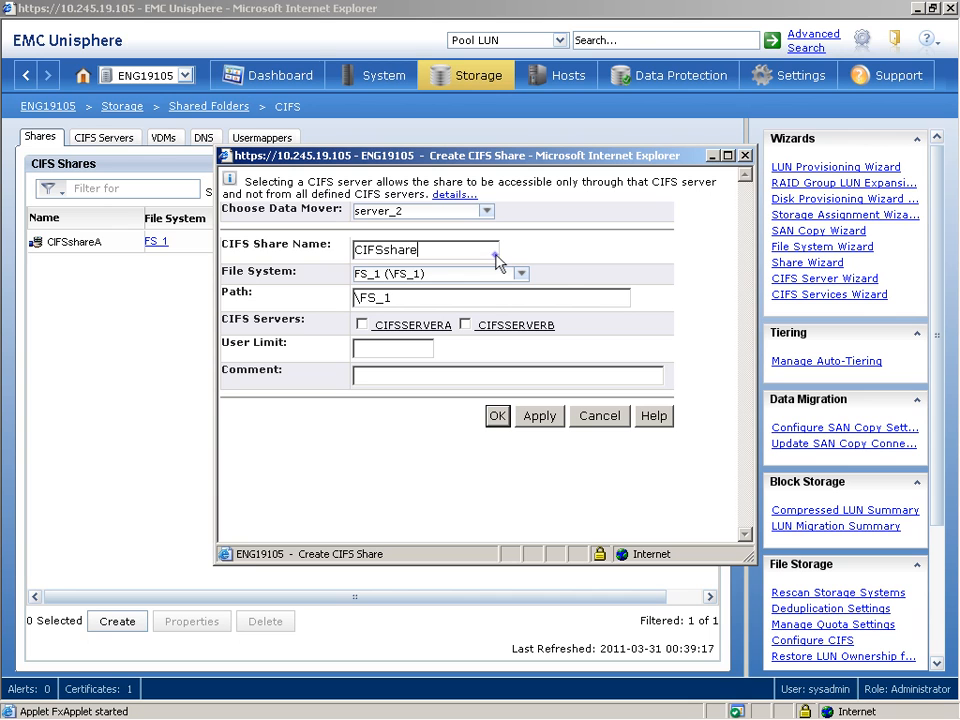
type("B")
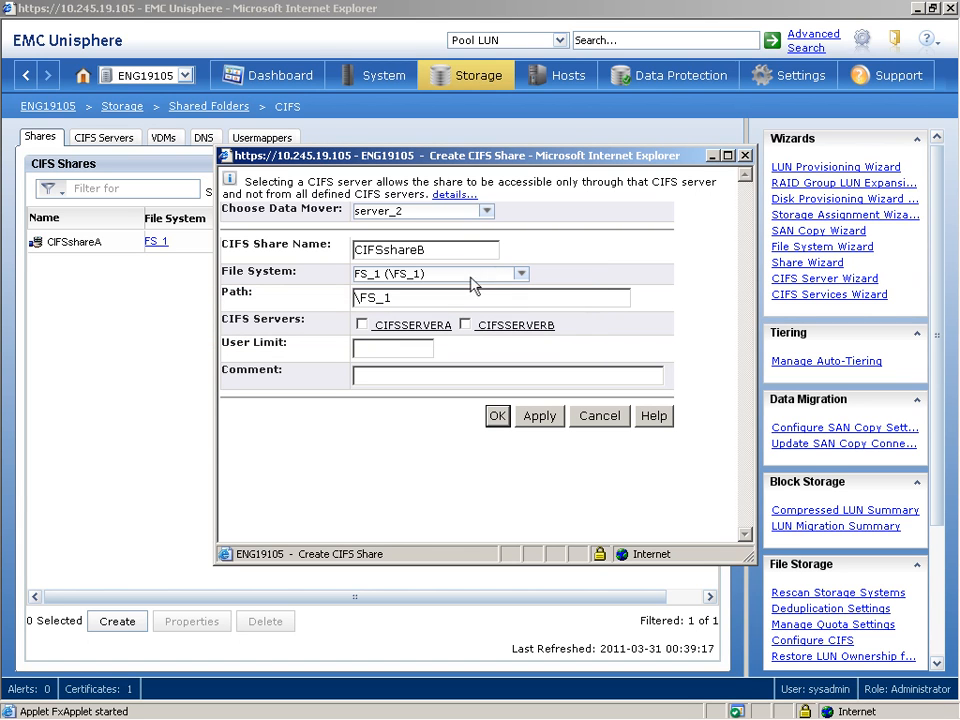
left_click(465, 324)
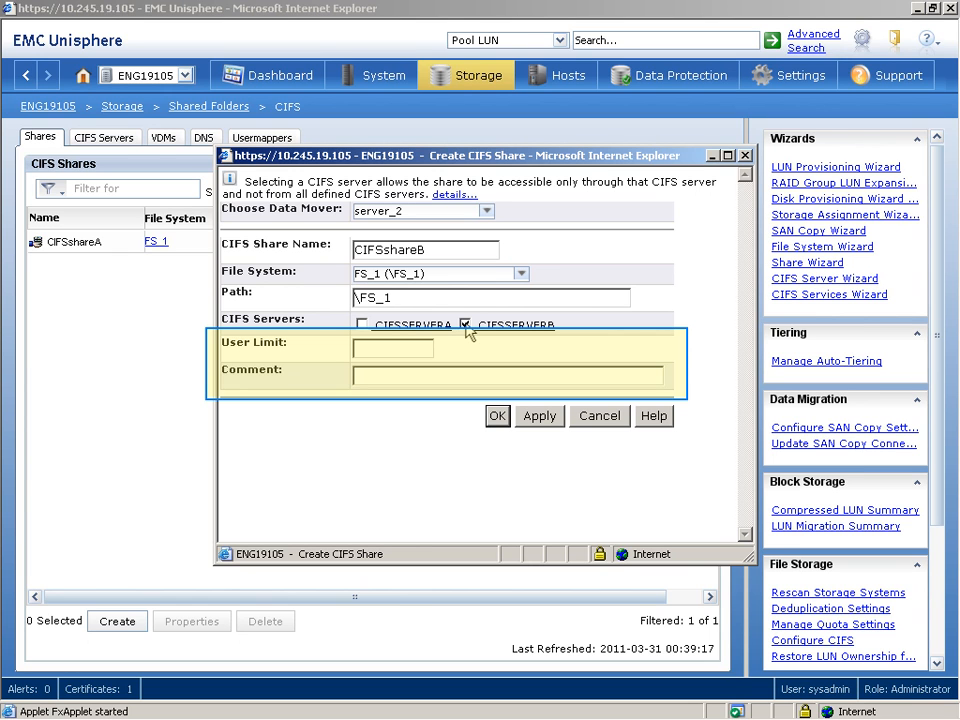
left_click(465, 324)
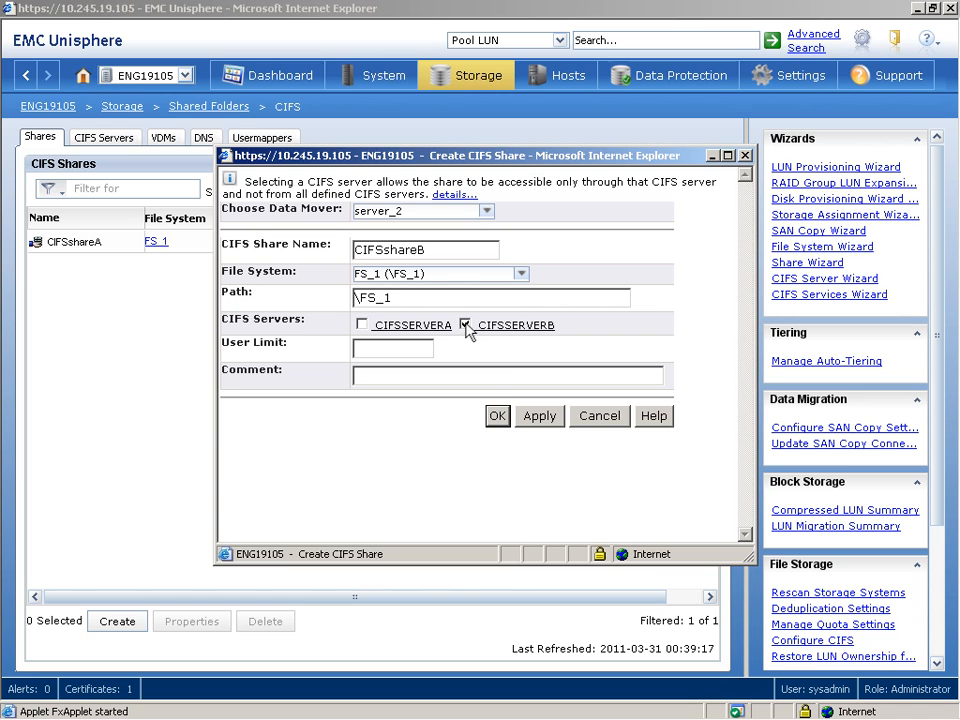
left_click(497, 416)
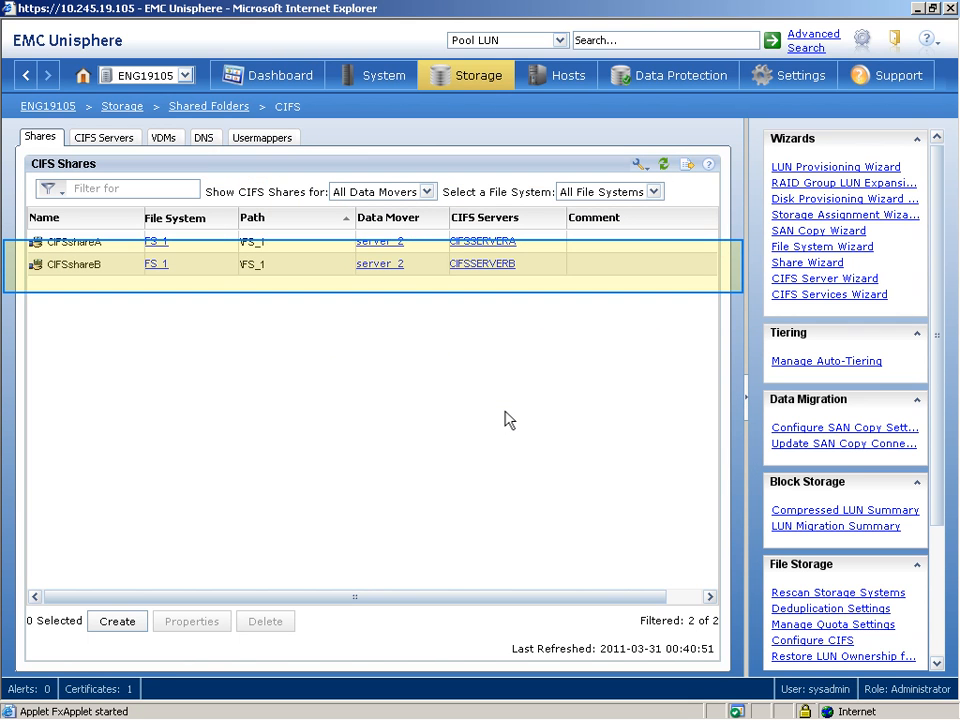
mouse_move(400, 388)
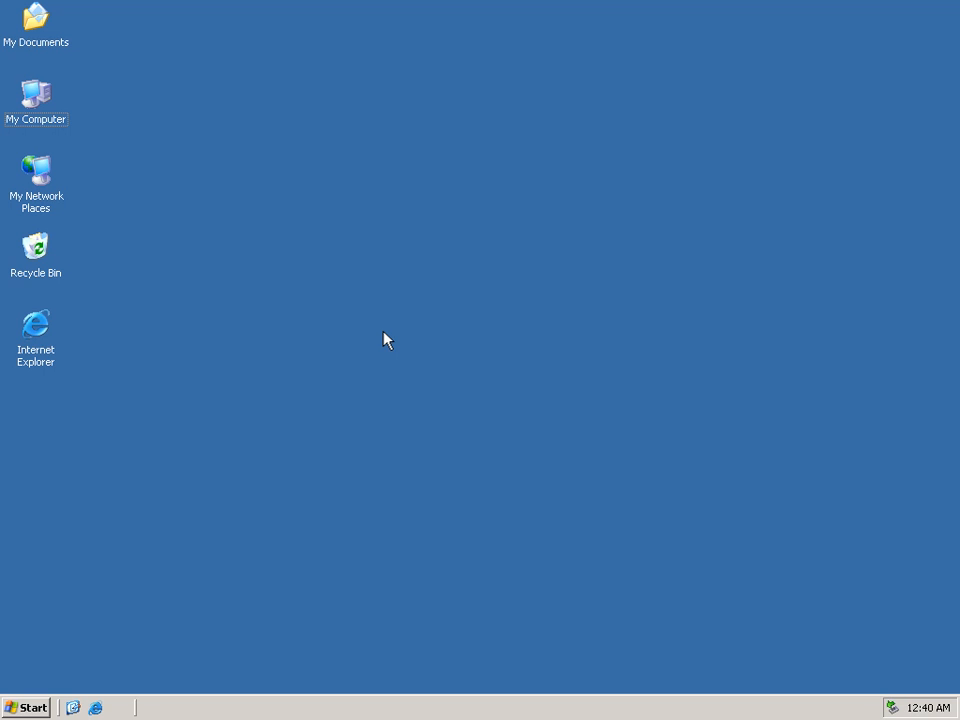
mouse_move(45, 103)
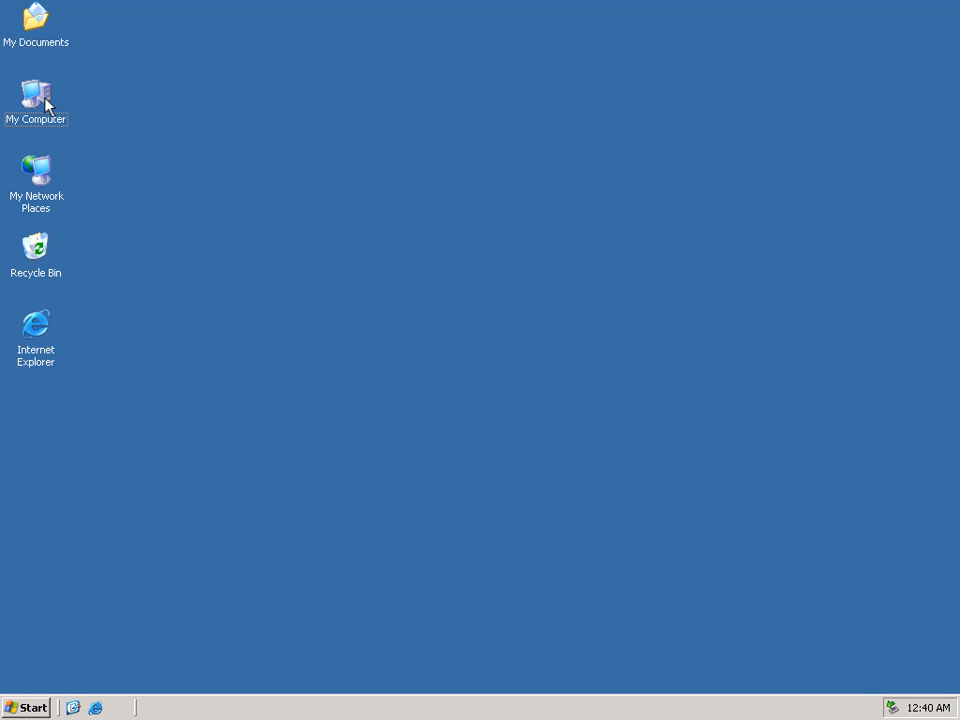
Choose Map Network Drive from My Computer's right-click menu
right_click(36, 100)
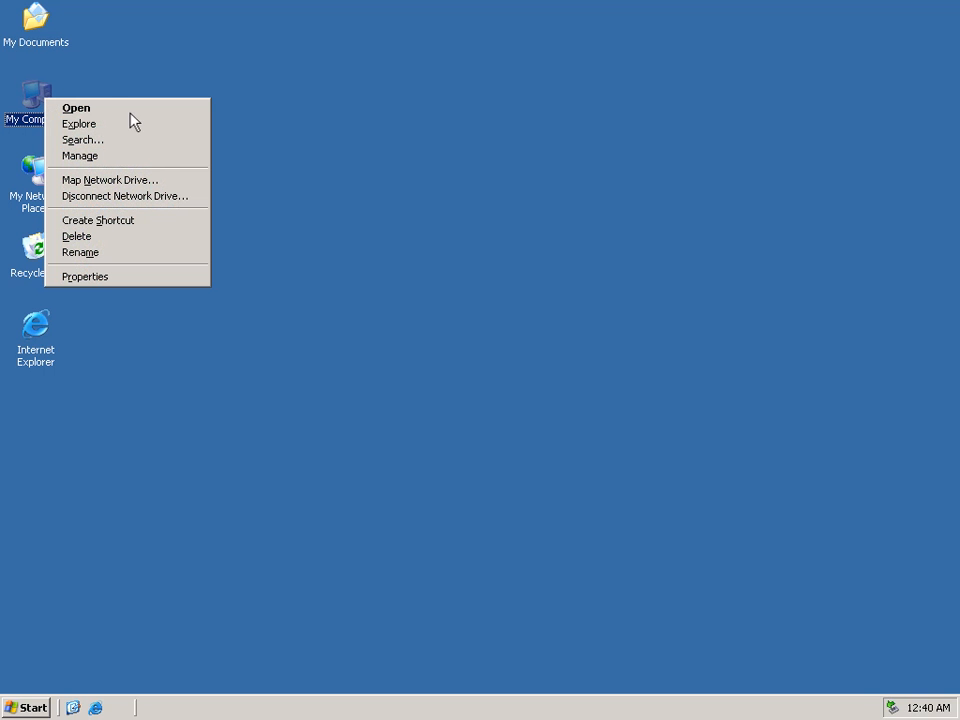
left_click(110, 180)
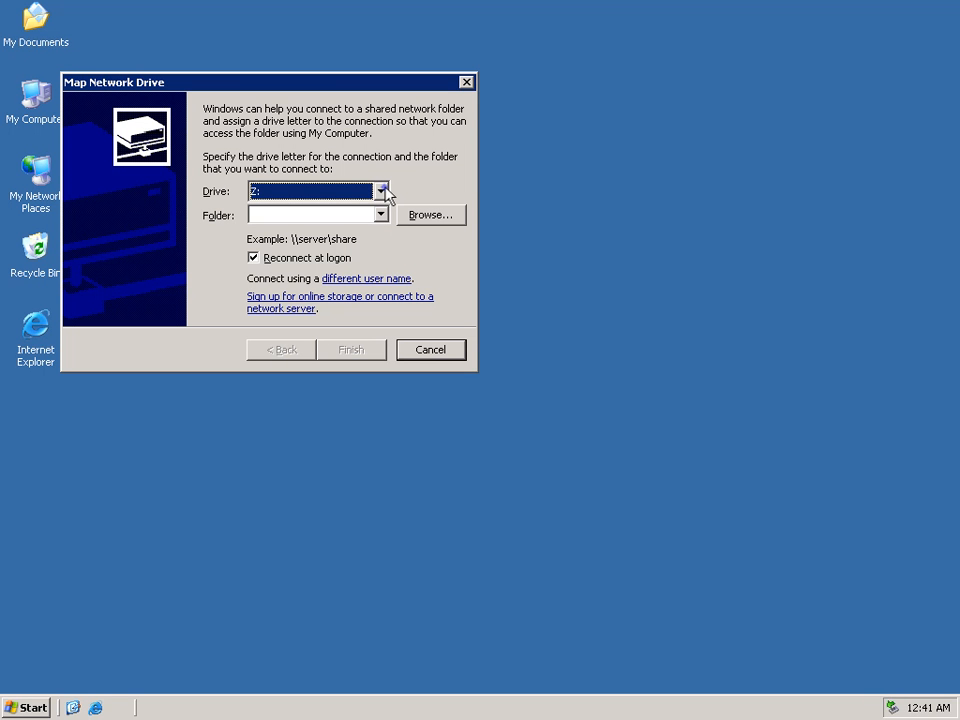
Map drive W: to \\CIFSserverB\CIFSshareB and finish
left_click(381, 191)
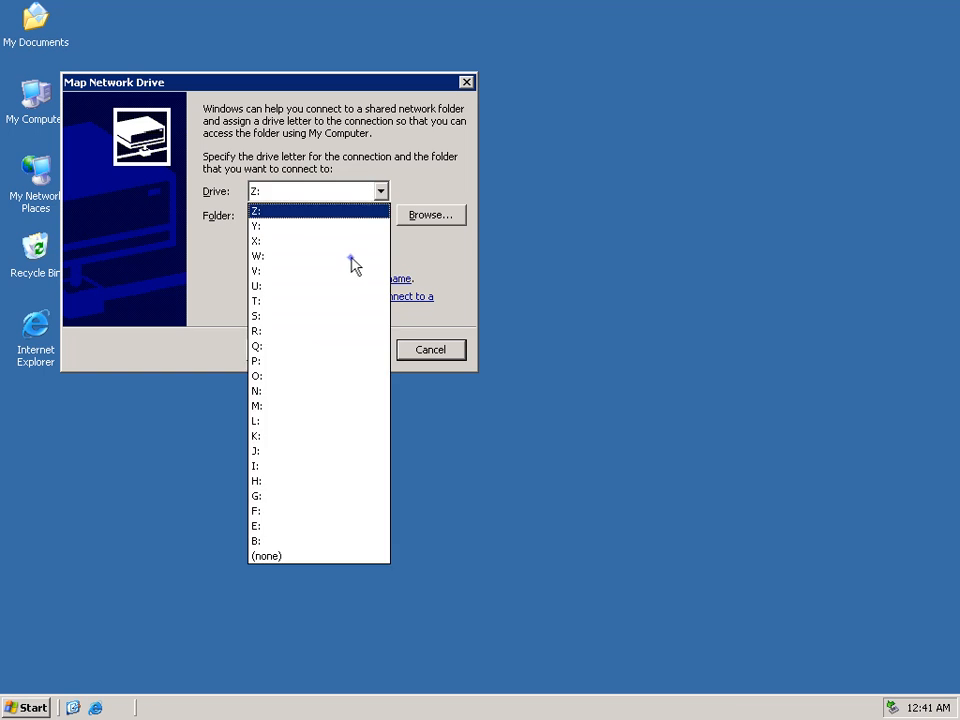
left_click(256, 255)
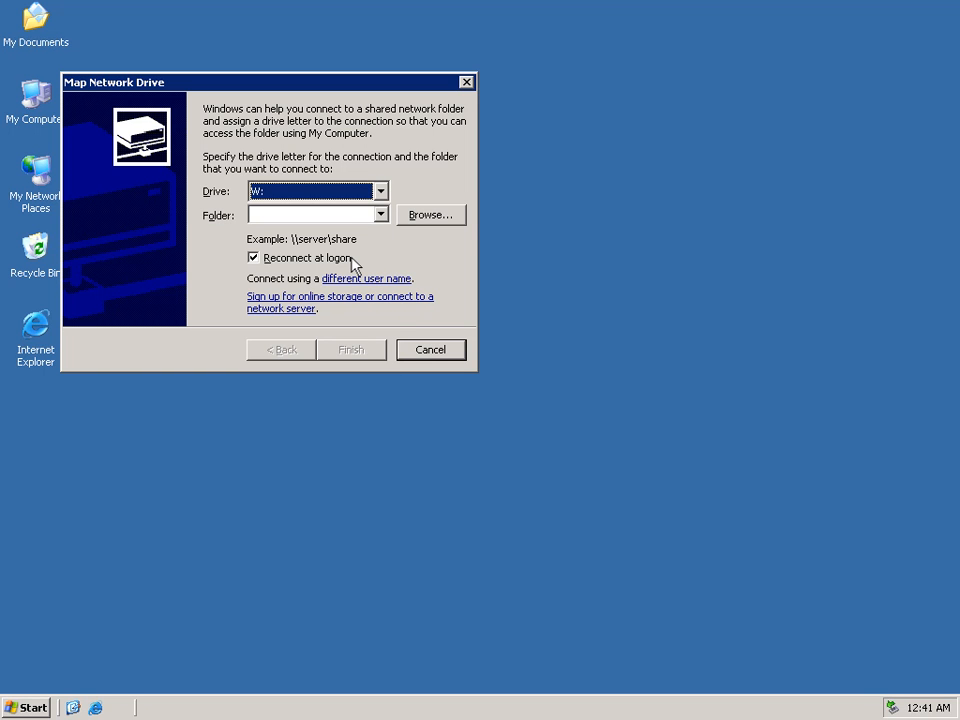
mouse_move(348, 218)
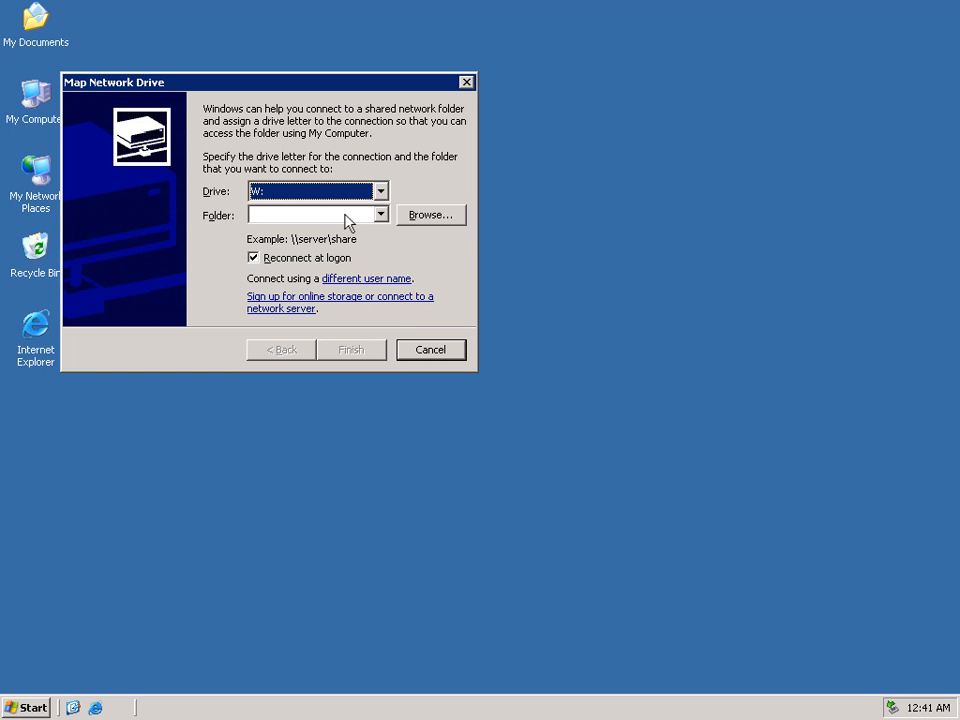
left_click(310, 214)
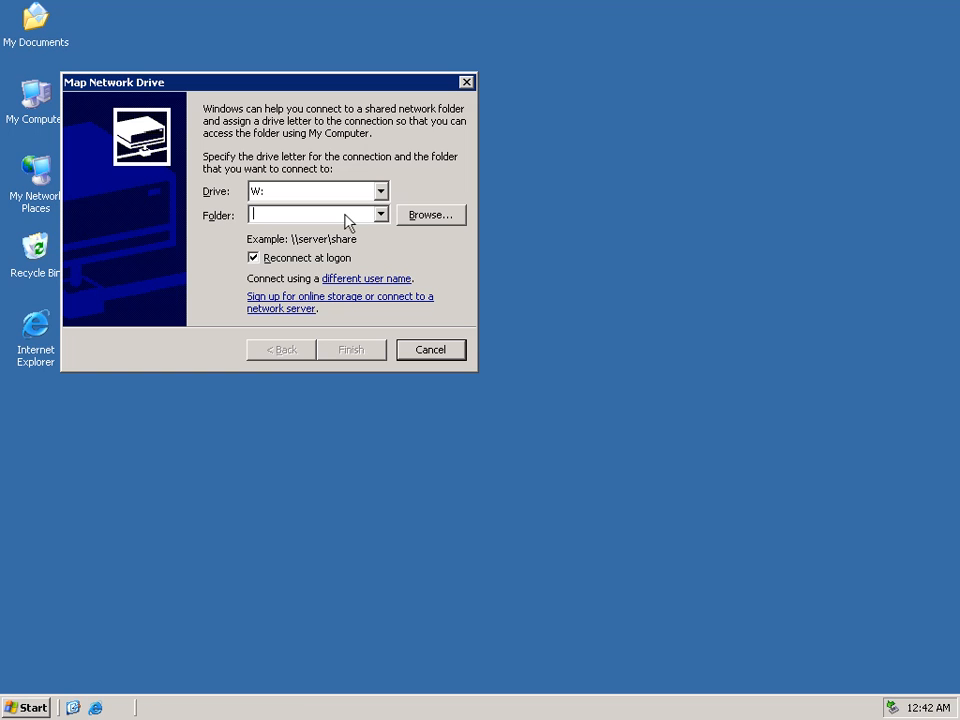
type("\\\\")
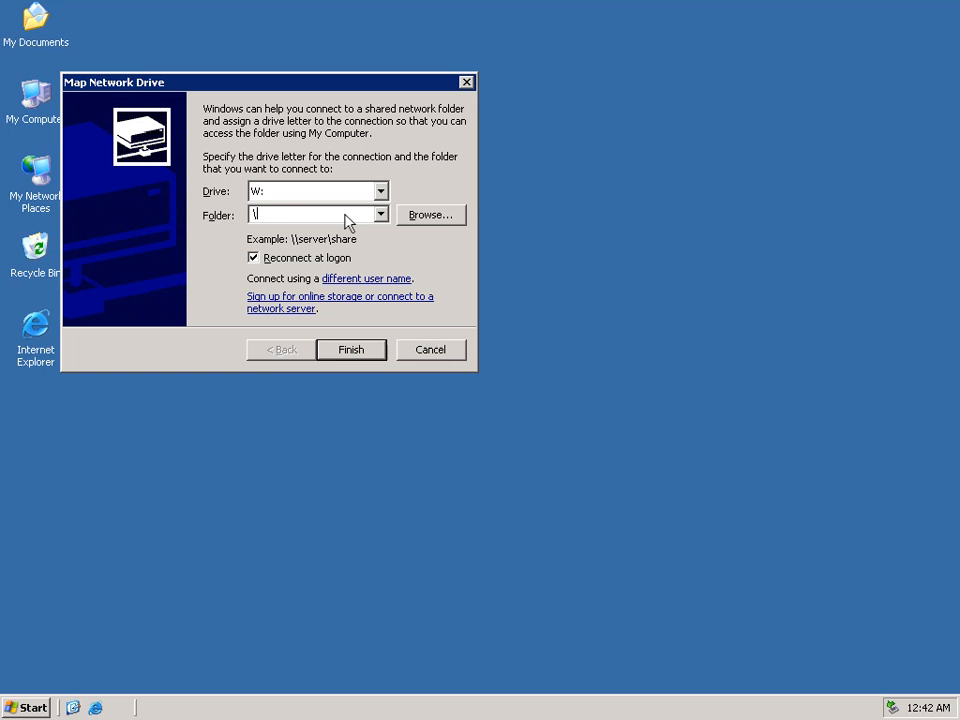
type("\\\\CIFSserverB\\CIFSshareB")
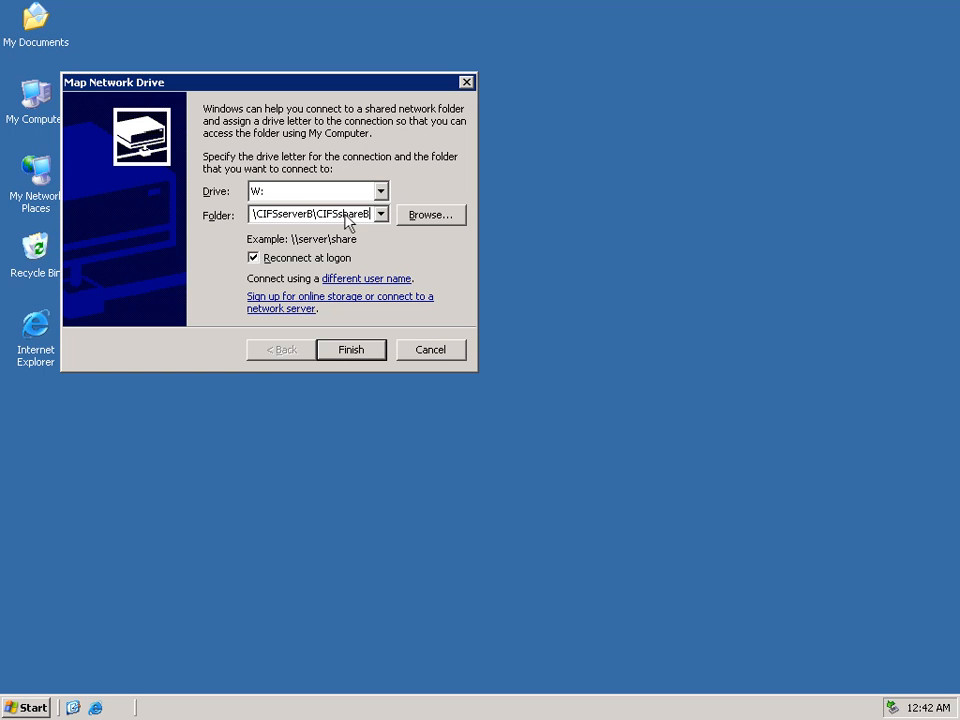
left_click(351, 349)
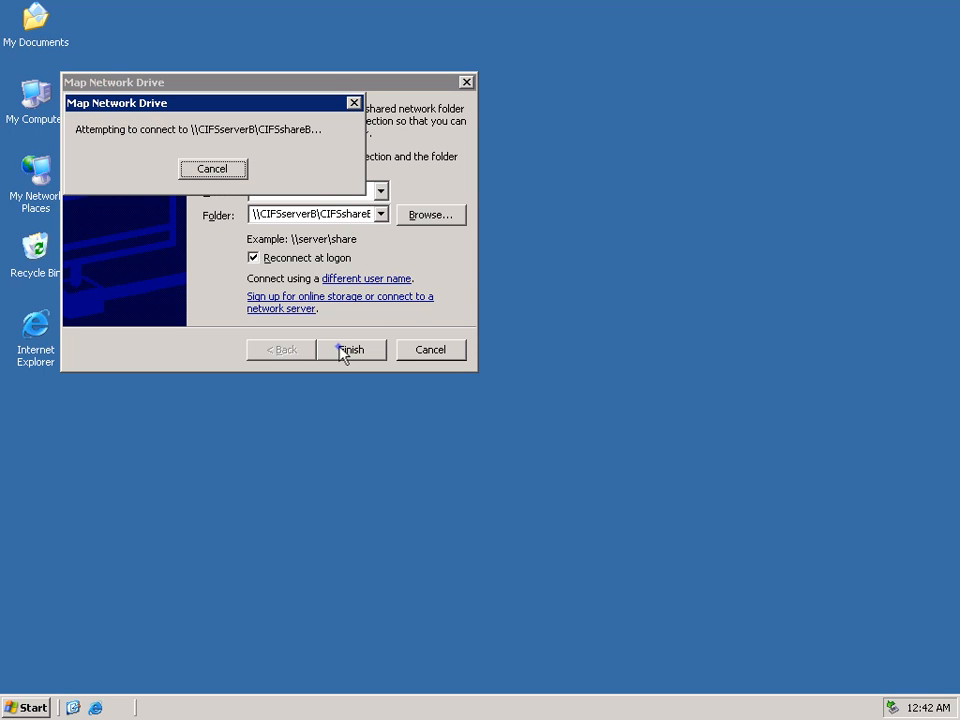
left_click(351, 349)
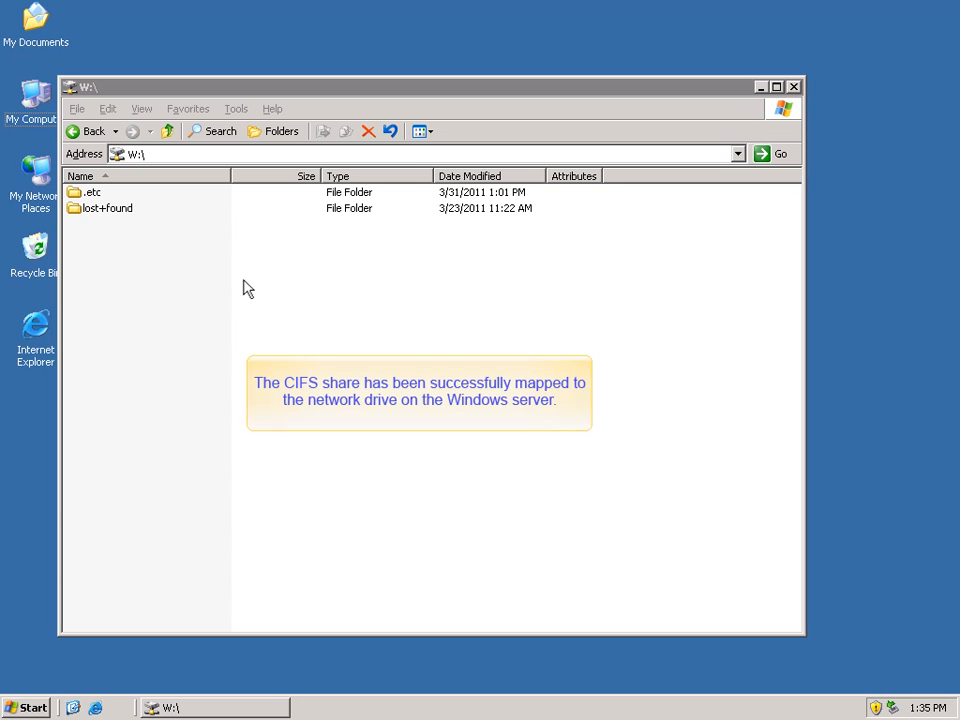